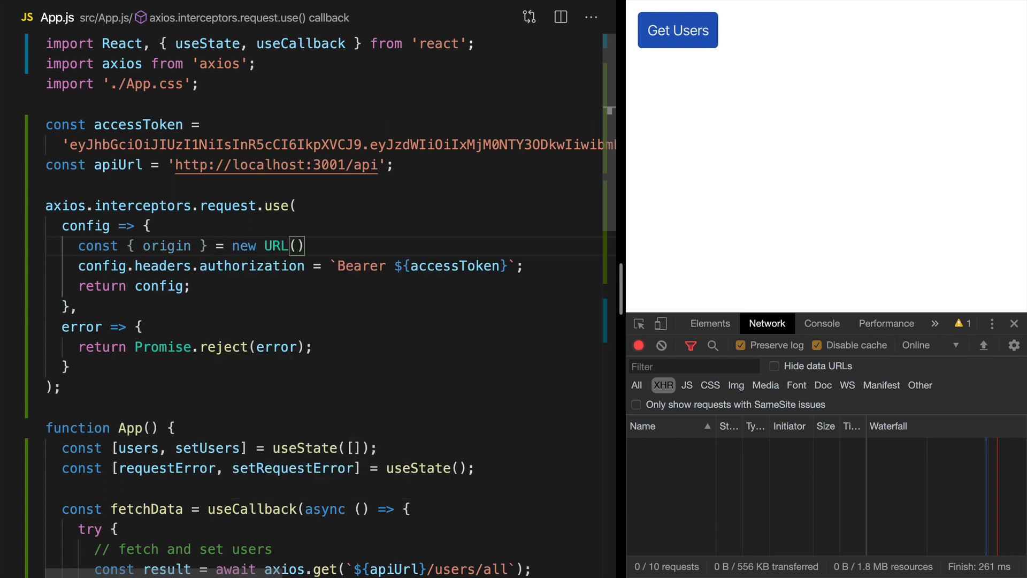
Pass config.url into the new URL() call and begin another const line below it.
text(config.url)
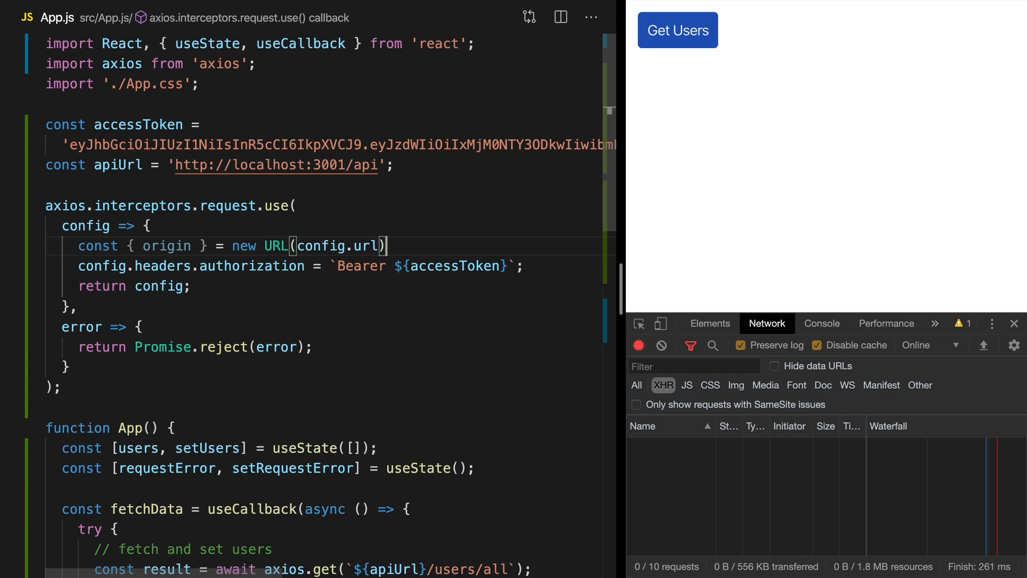
double_click(364, 246)
text(const)
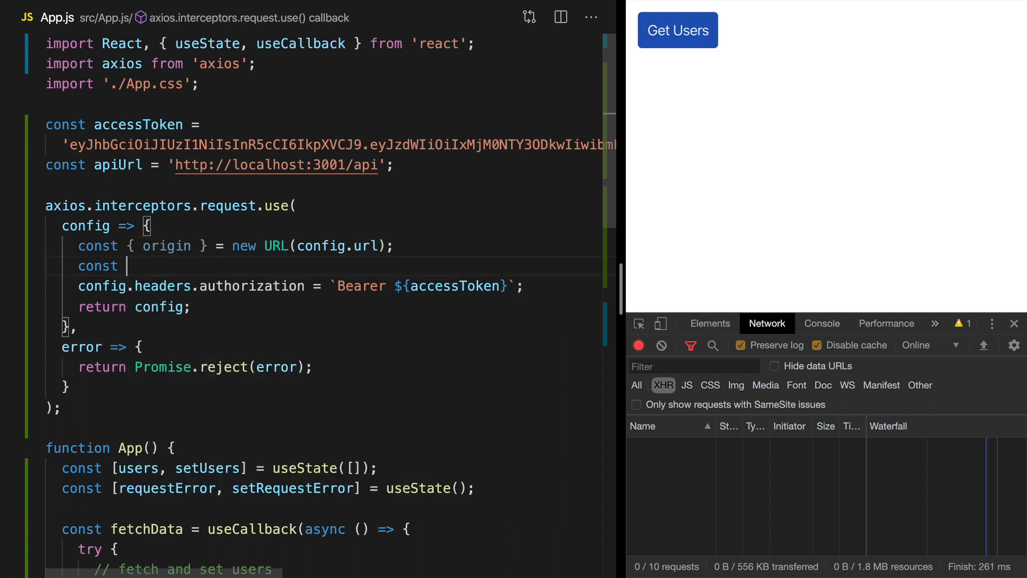
text(allowedOrigins = [')
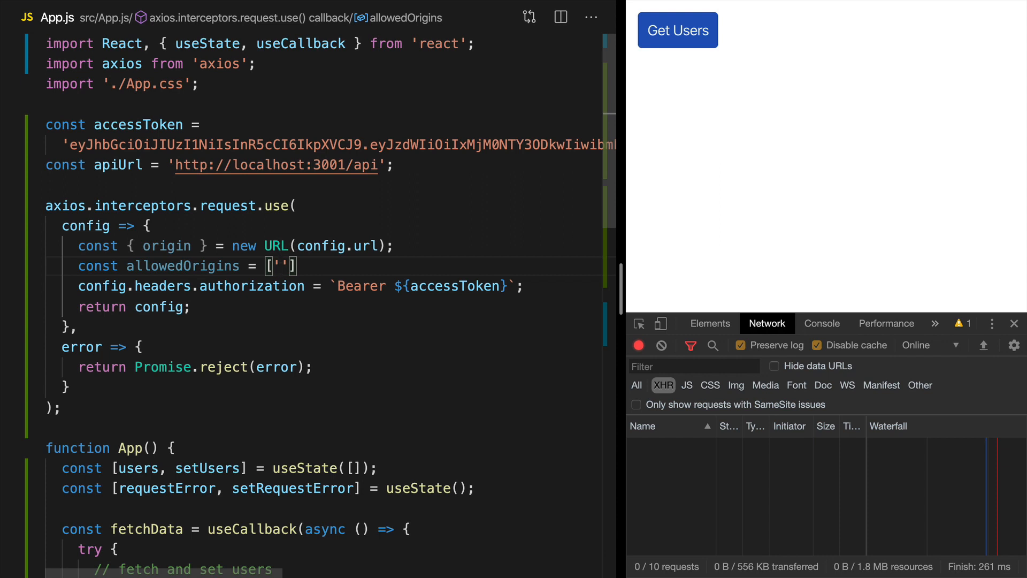
text(htt)
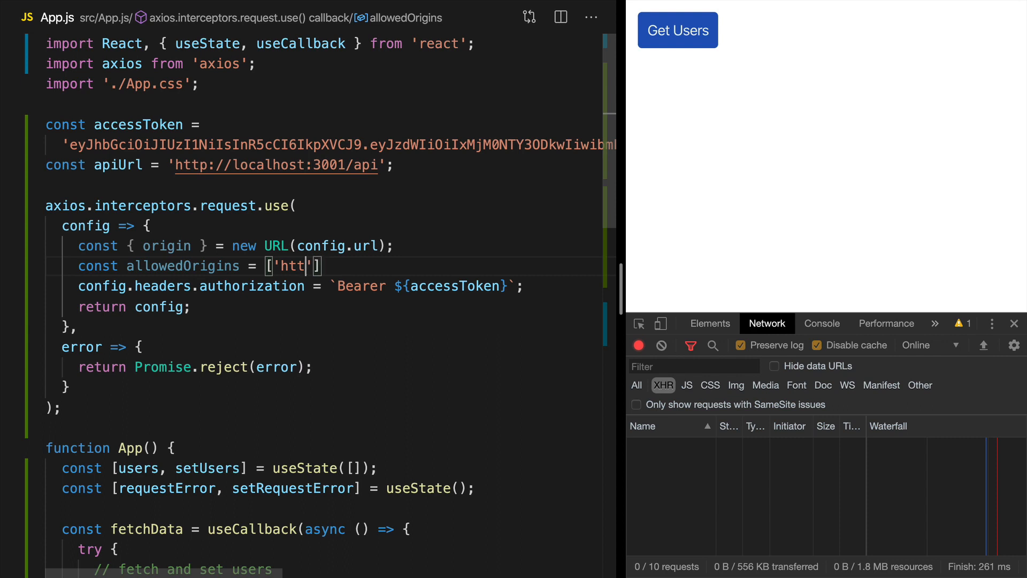
text(http://localhost:3001)
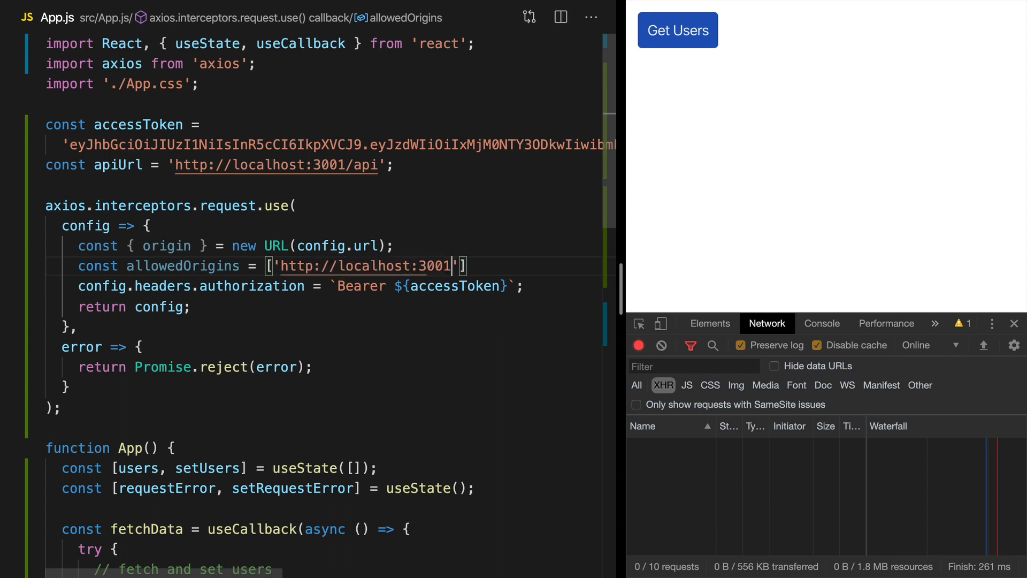
text(;)
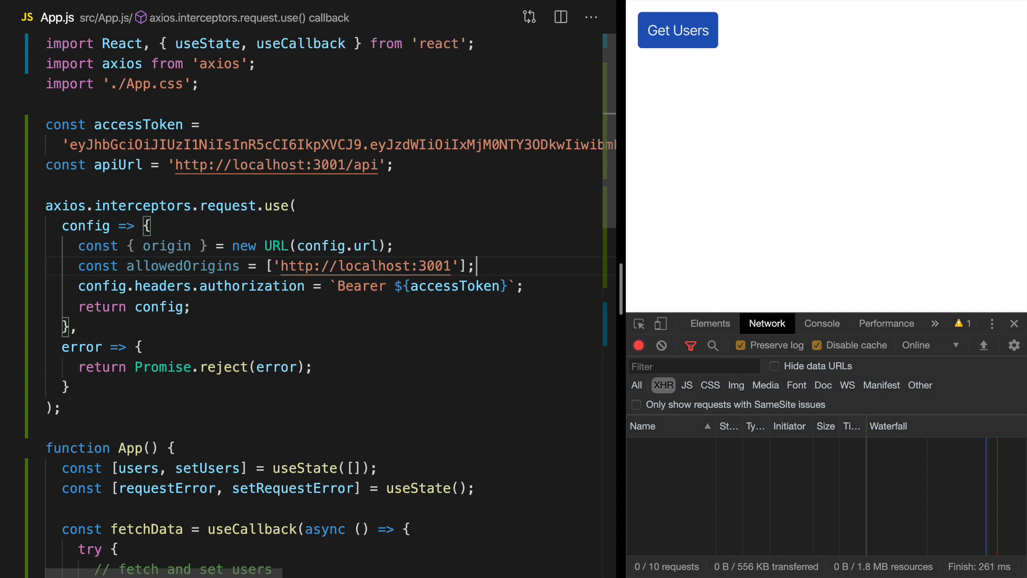
Wrap the Bearer authorization header in if (allowedOrigins.includes(origin)) { }.
key(enter)
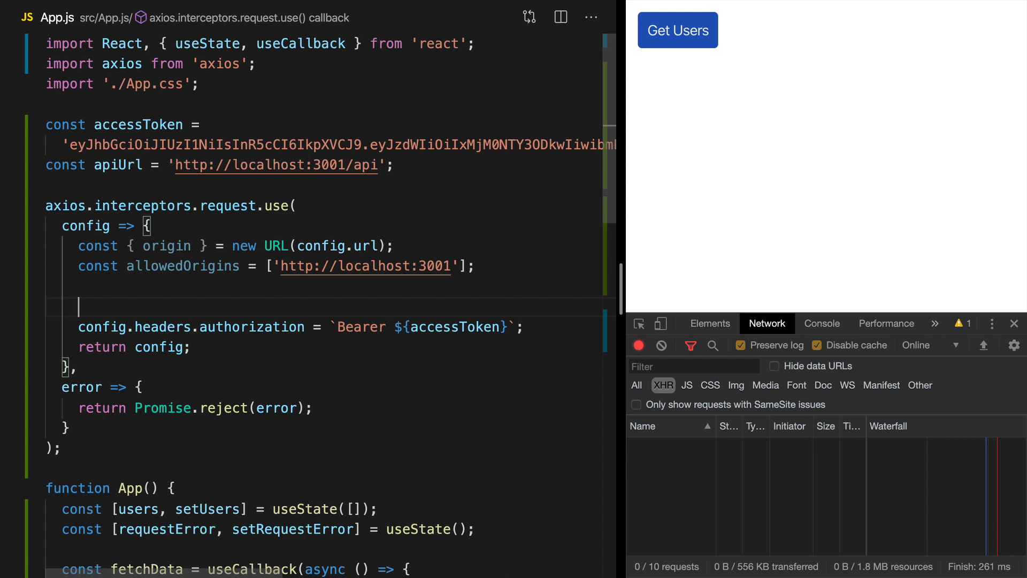
text(if ()
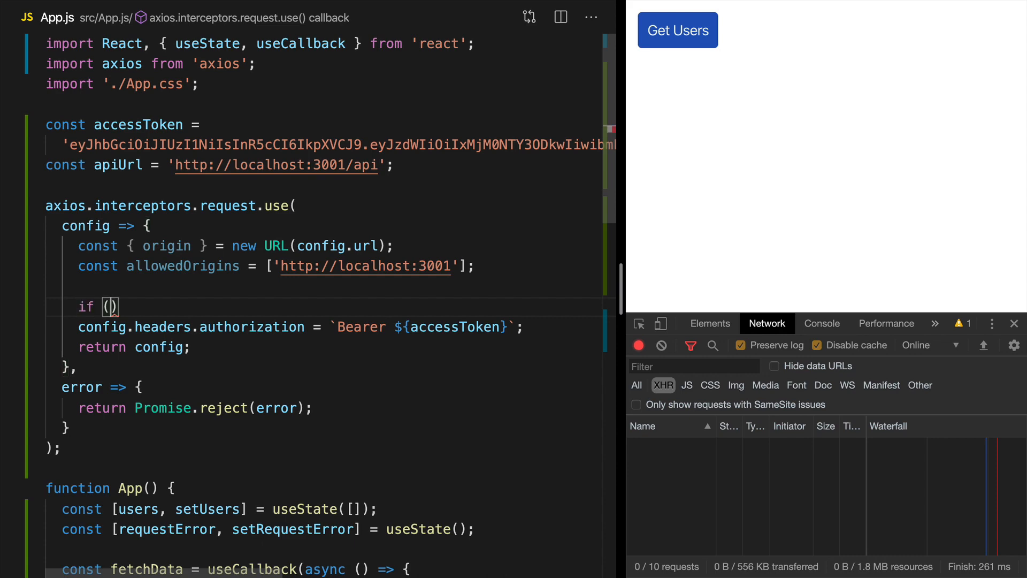
text(allowedOrigins.includes)
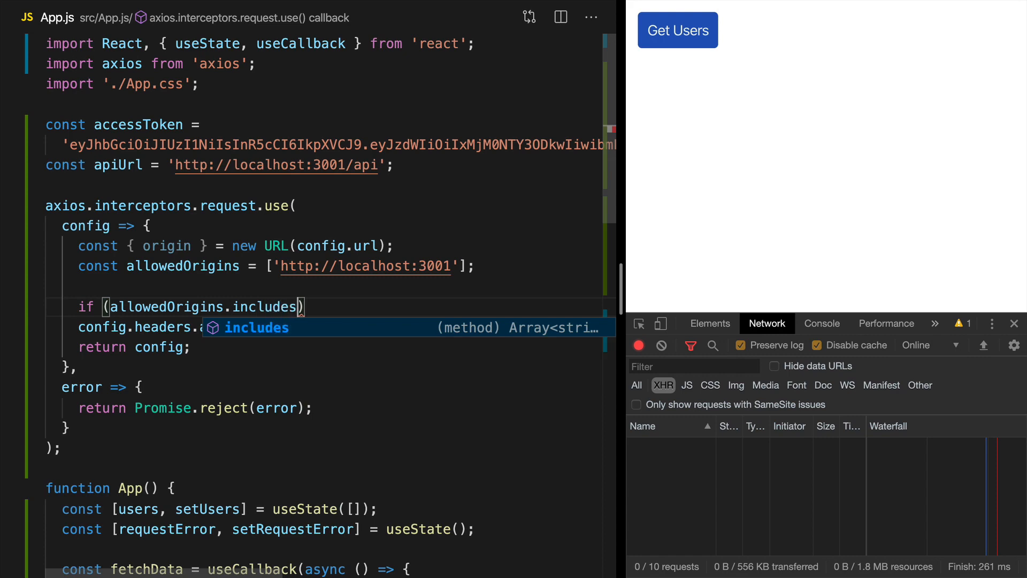
text(origin)
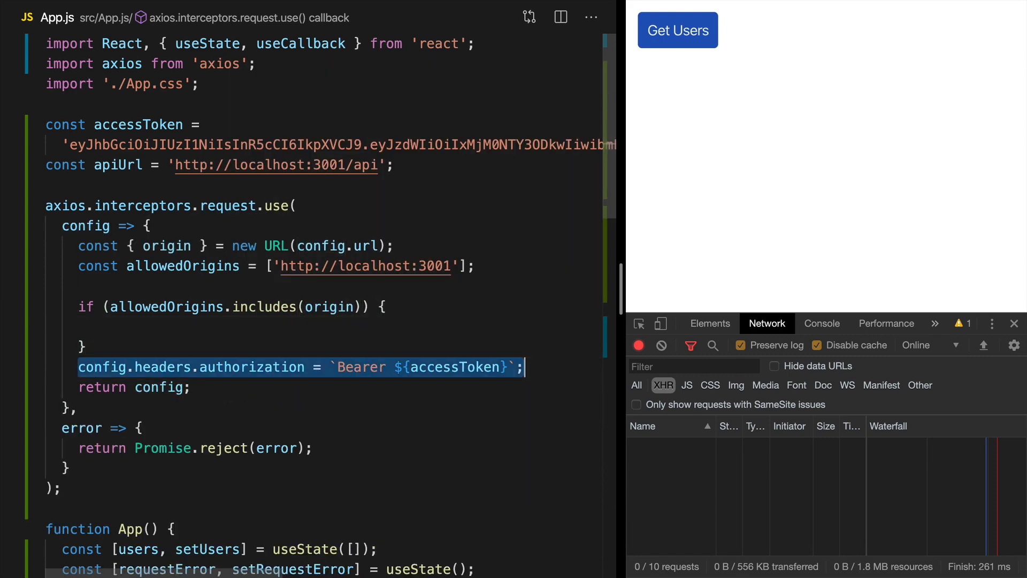
click(677, 30)
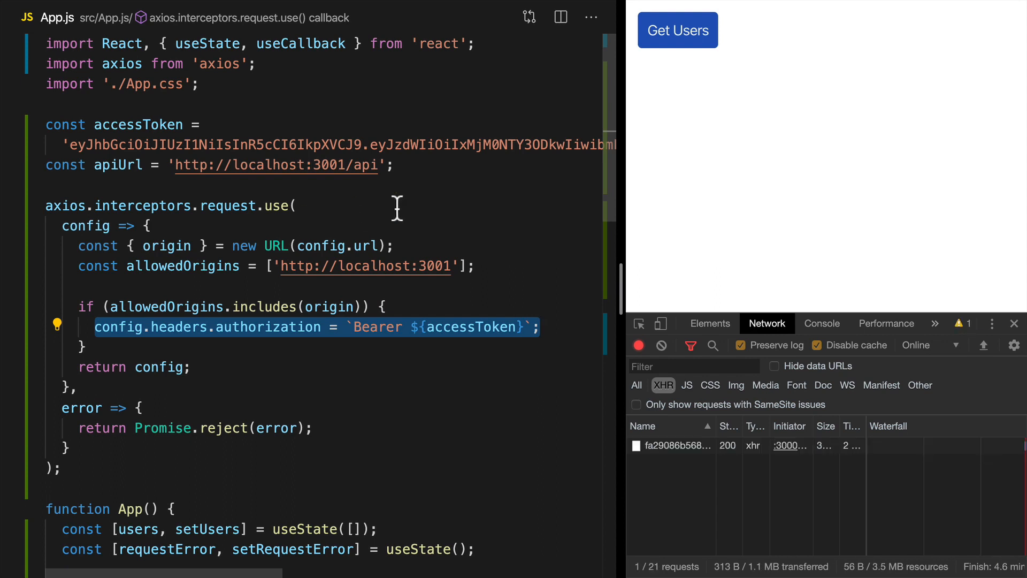
Run Get Users to confirm three users load, then move down to the fetchData function.
click(677, 30)
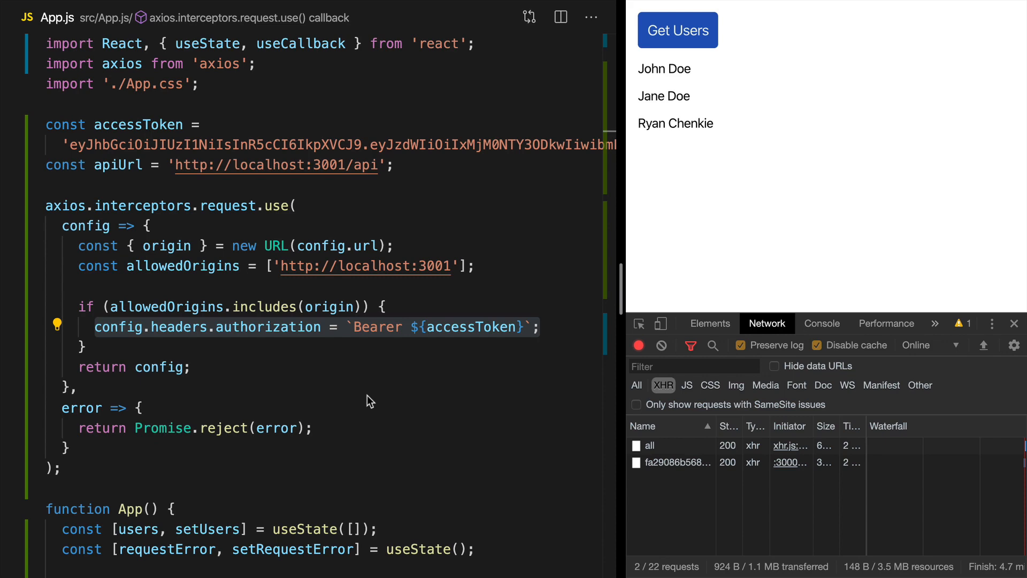
click(357, 407)
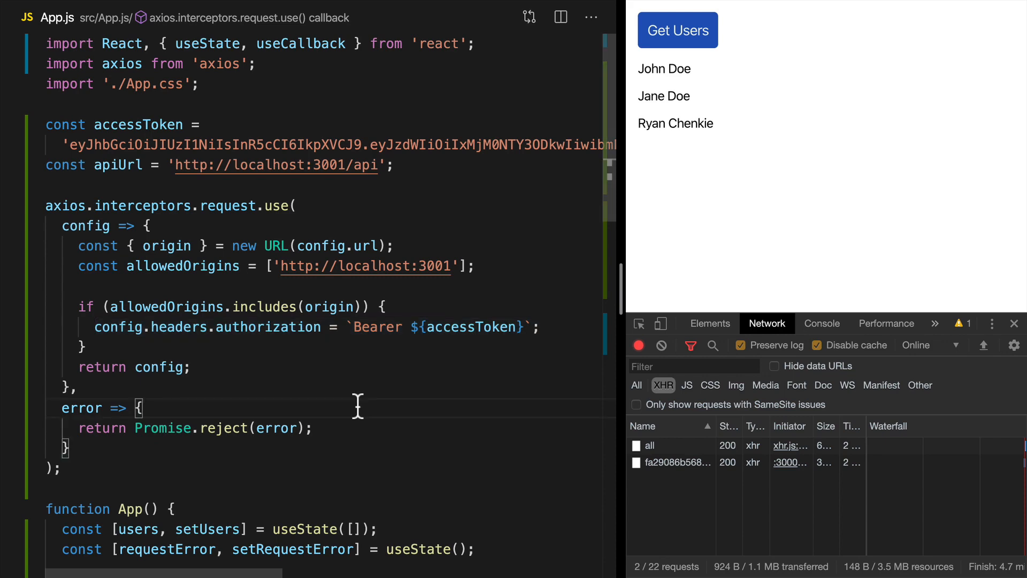
scroll(down, 3)
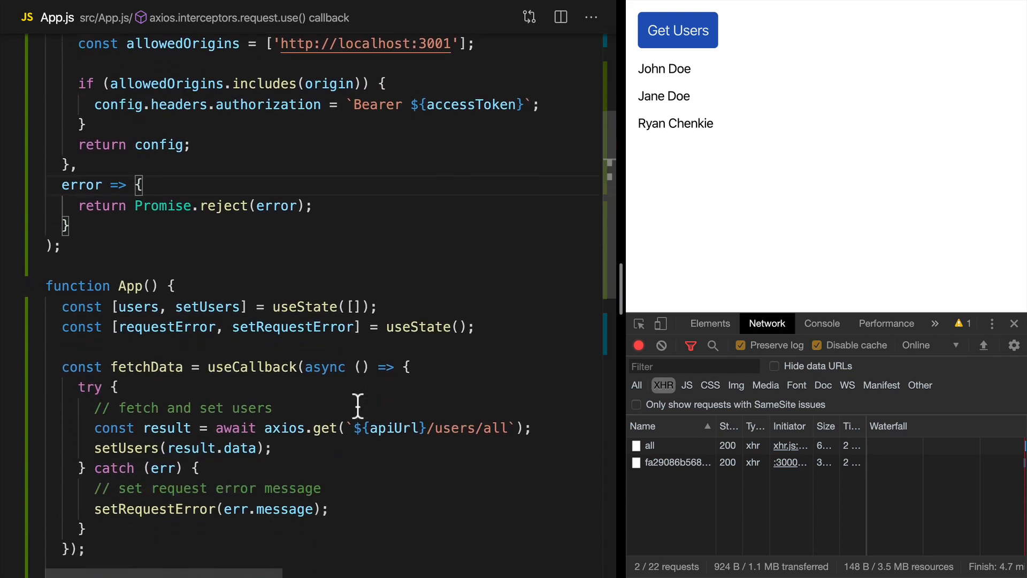
scroll(down, 3)
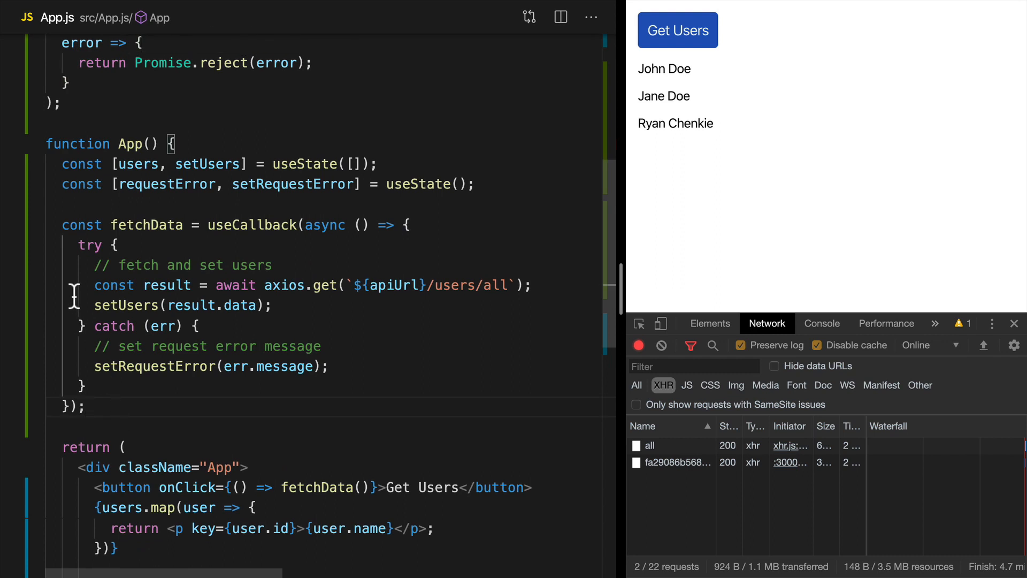
Duplicate fetchData and rename the copy to fetchGHData.
drag(63, 225, 86, 407)
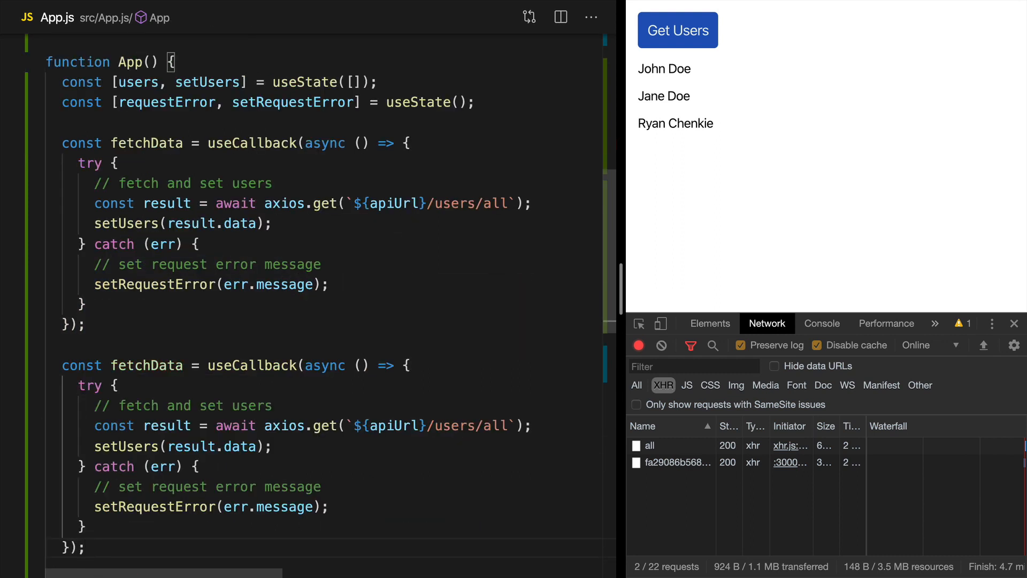
double_click(146, 365)
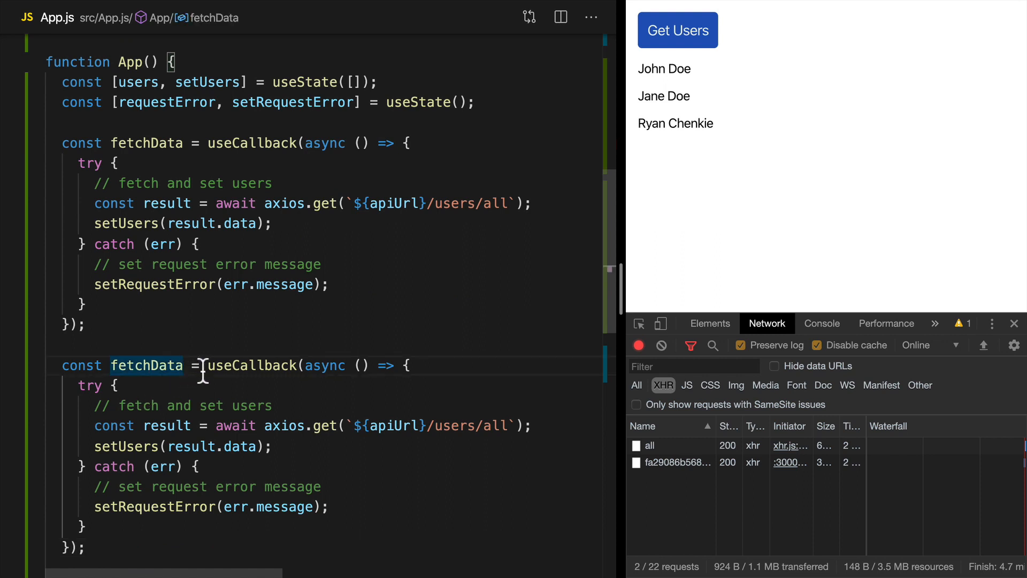
text(GH)
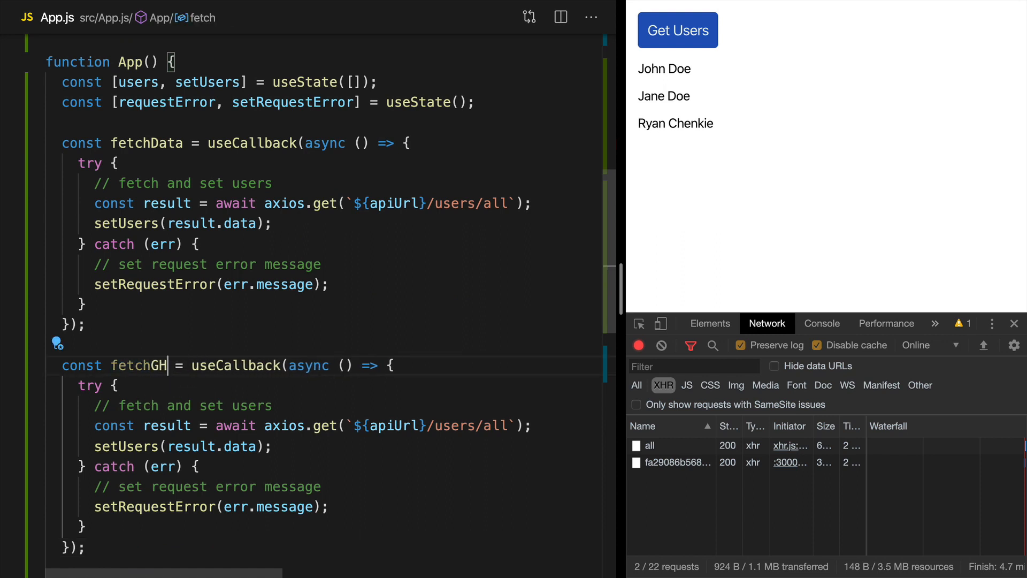
text(Data)
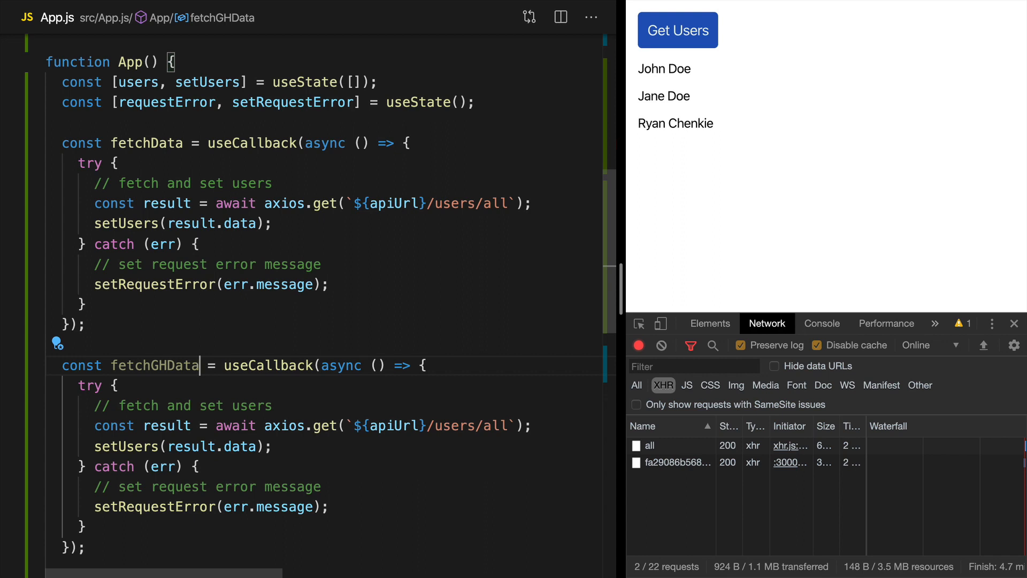
click(501, 426)
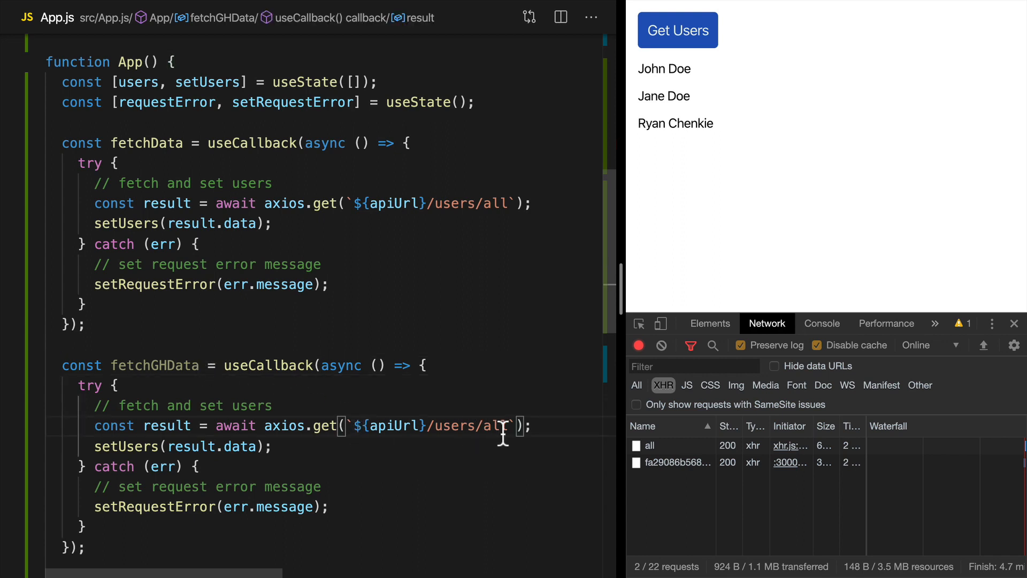
text(https:/)
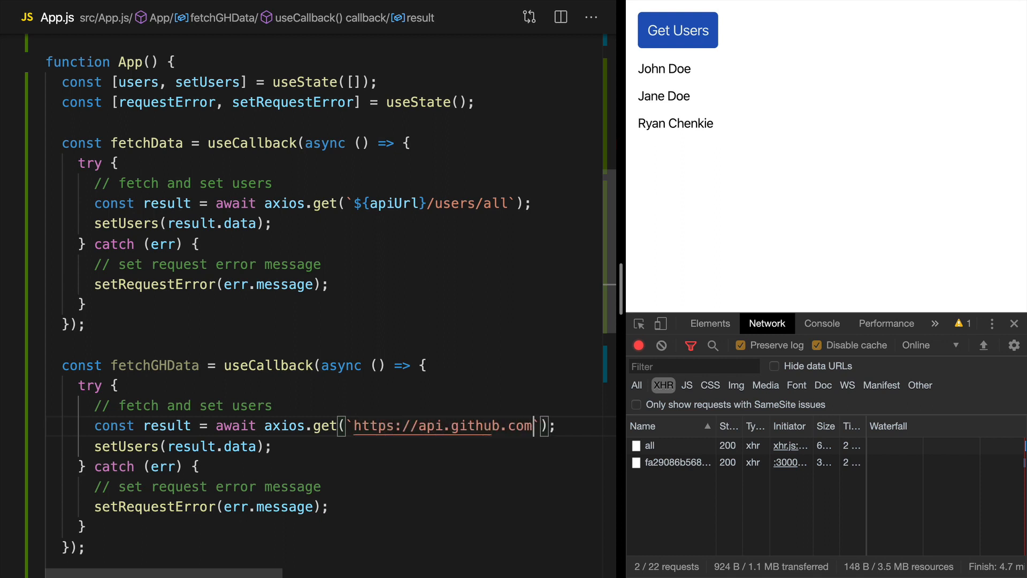
text(/users)
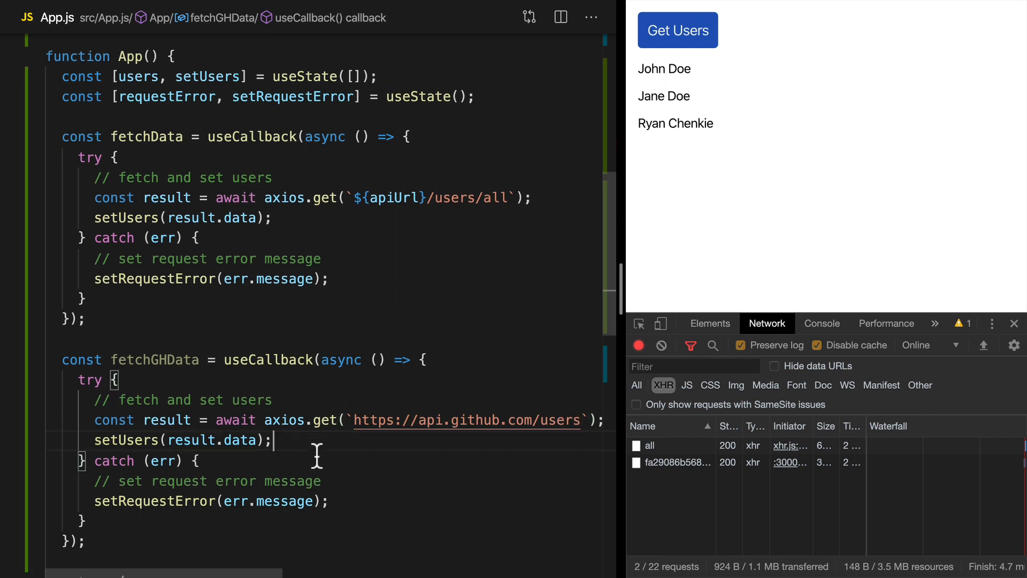
Make the second button call fetchGHData and label it Get GH Users.
scroll(down, 3)
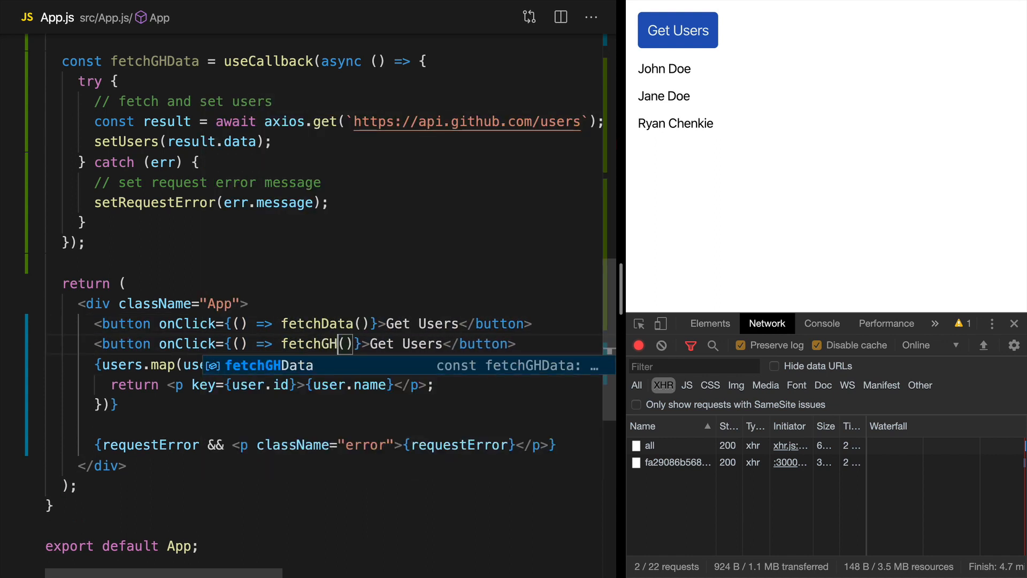
key(Tab)
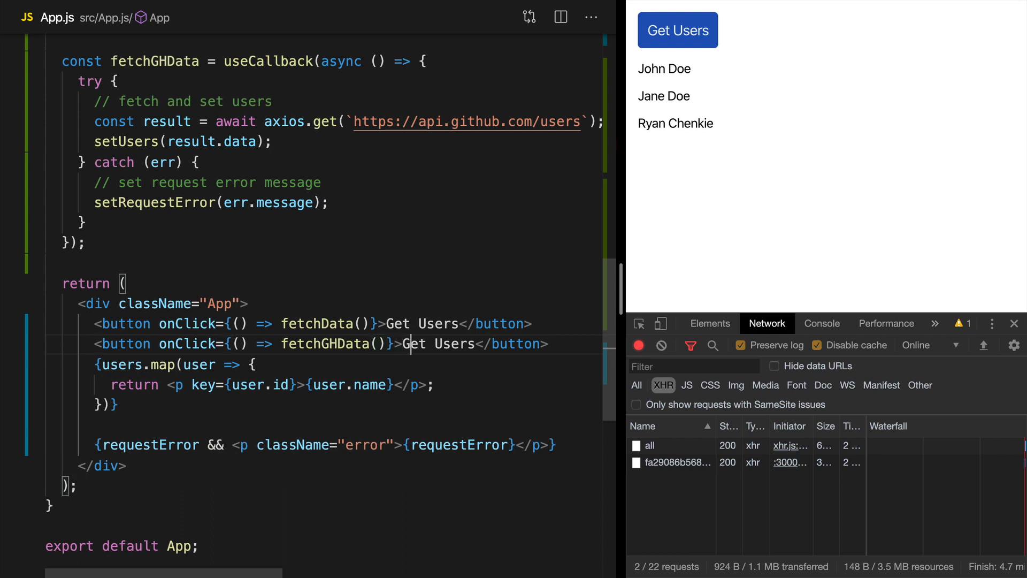
text(GH)
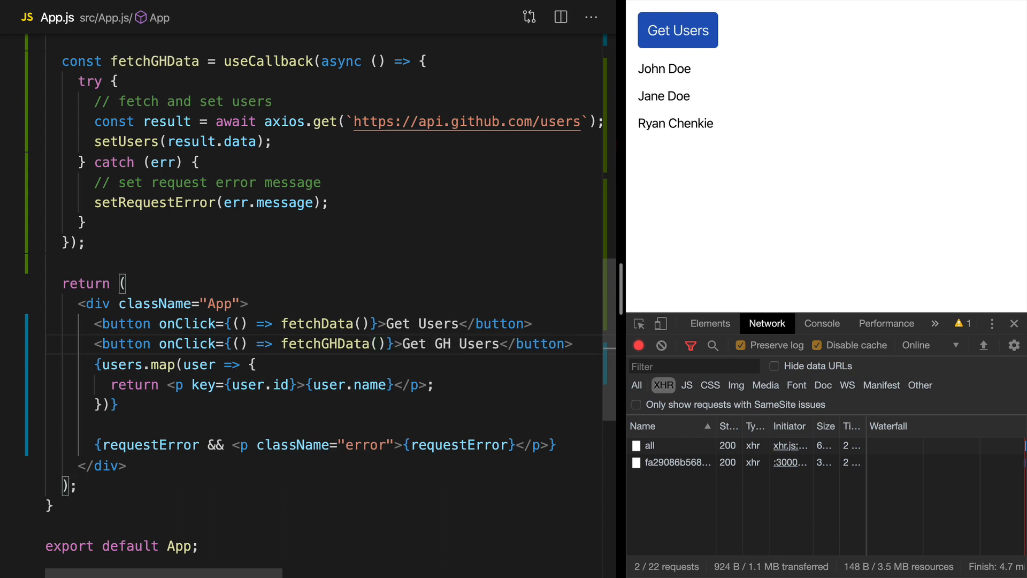
click(770, 30)
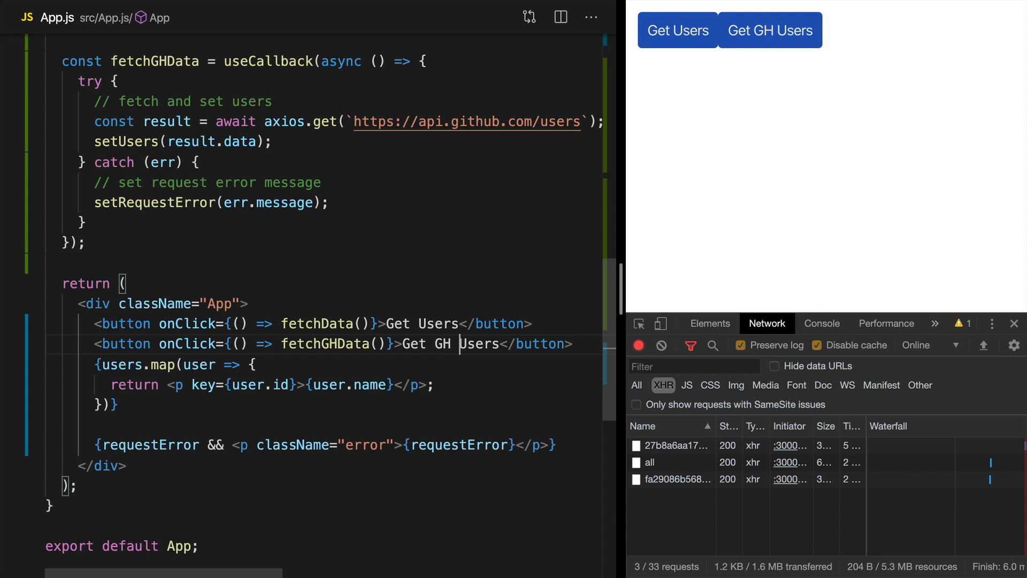
With a cleared Network log, run Get Users and confirm the all request carries a Bearer authorization header.
click(661, 345)
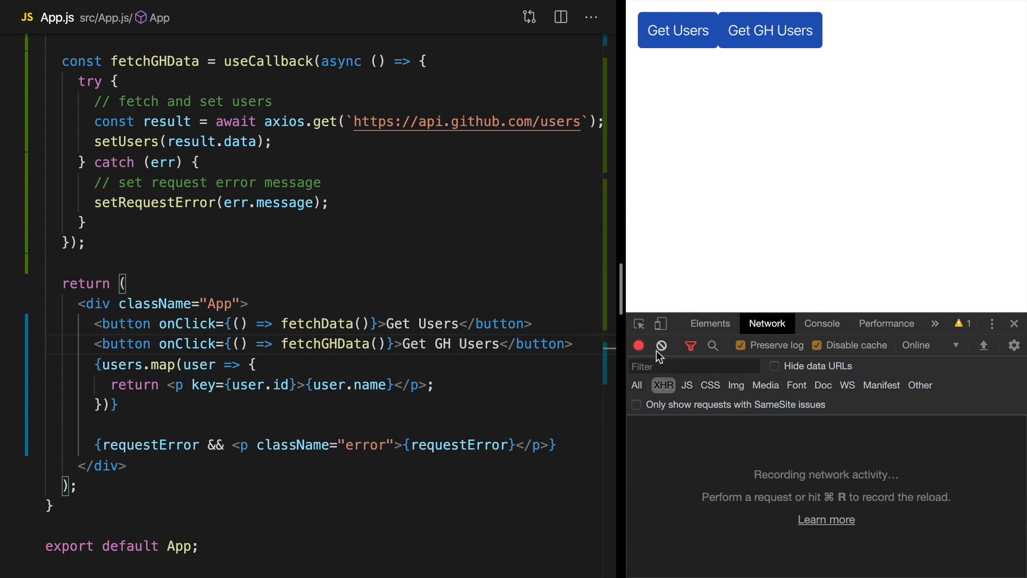
click(679, 30)
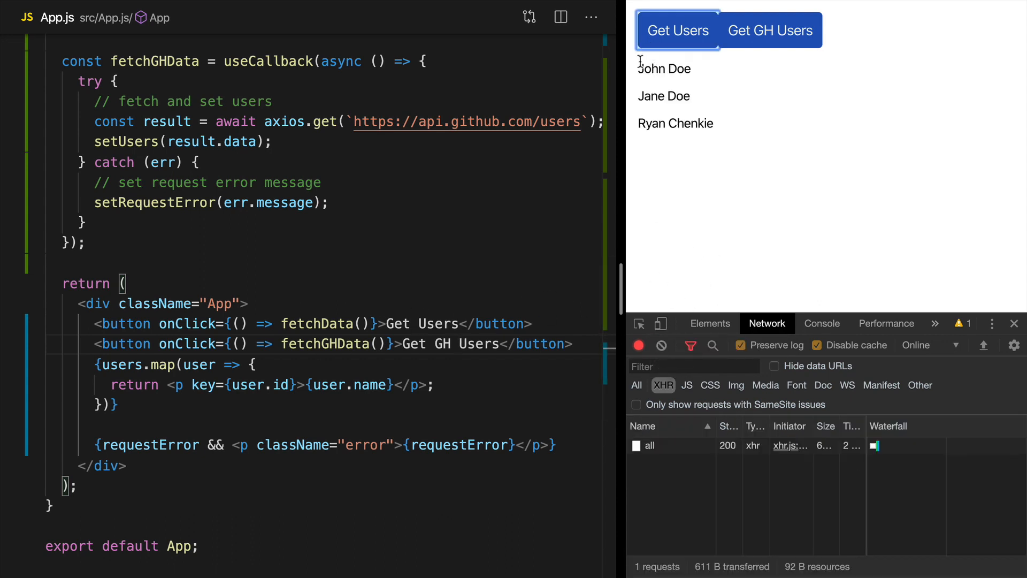
click(648, 445)
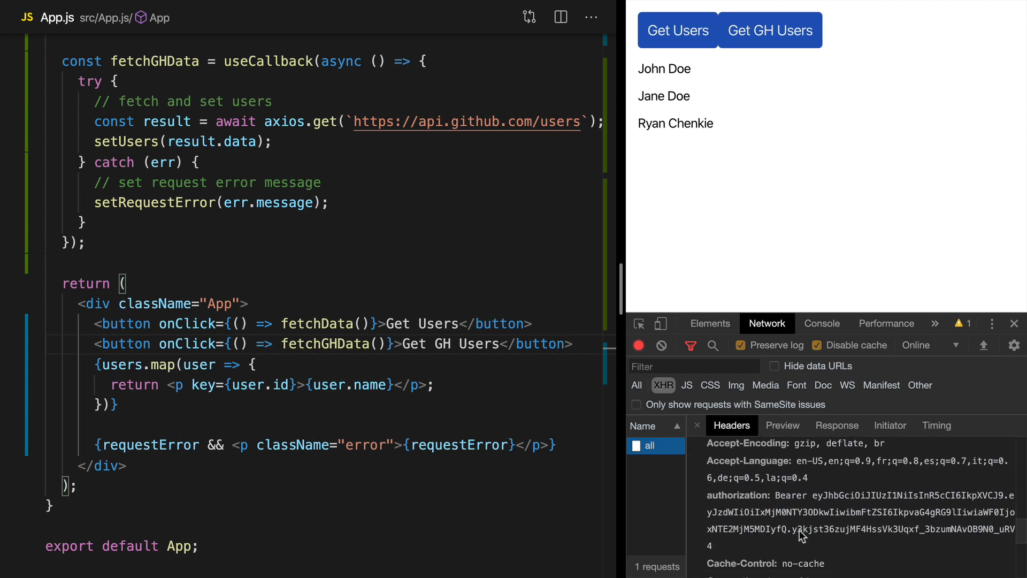
Run Get GH Users and confirm the GitHub users request sends no authorization header.
click(770, 30)
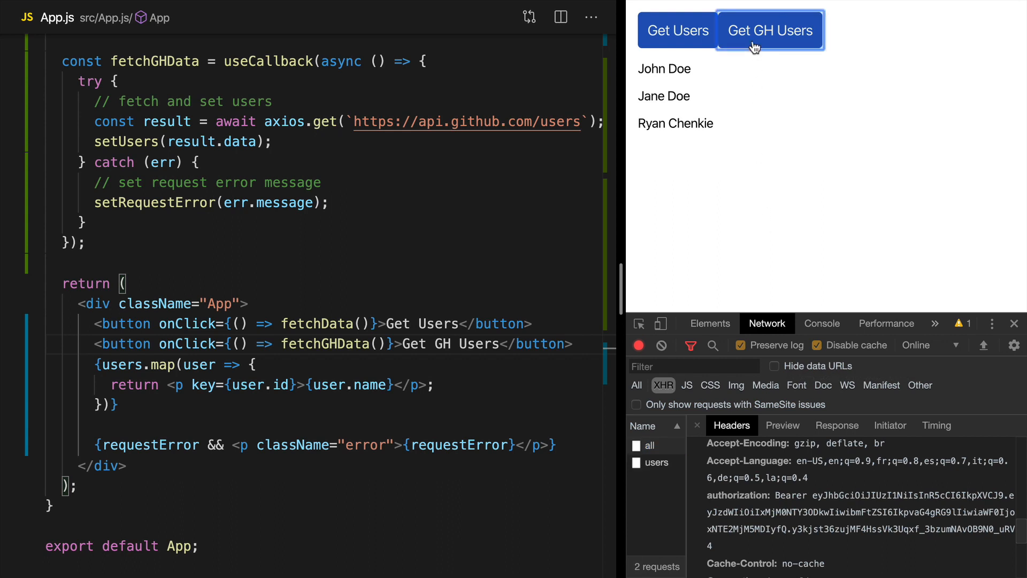
click(656, 462)
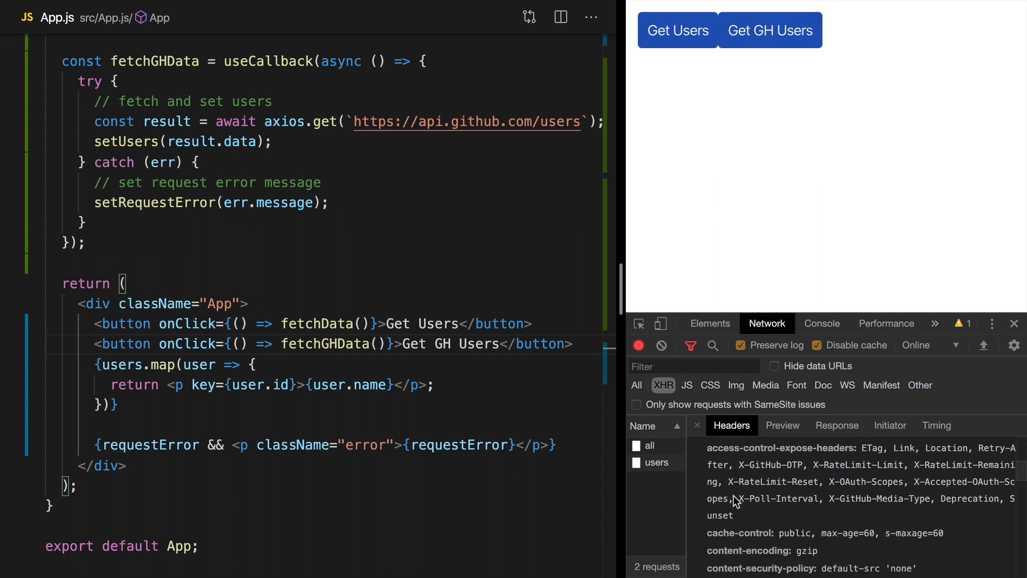
scroll(down, 3)
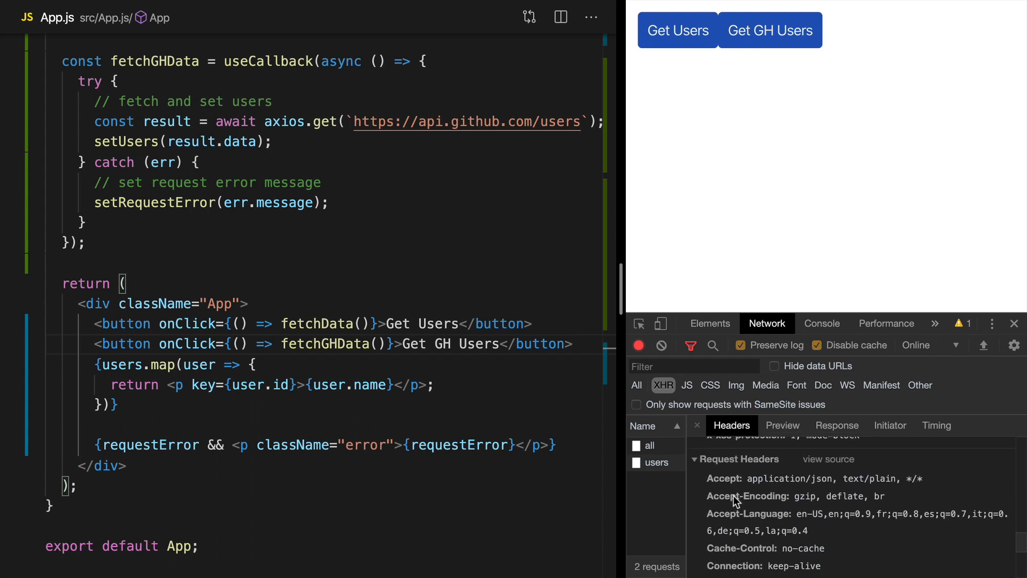